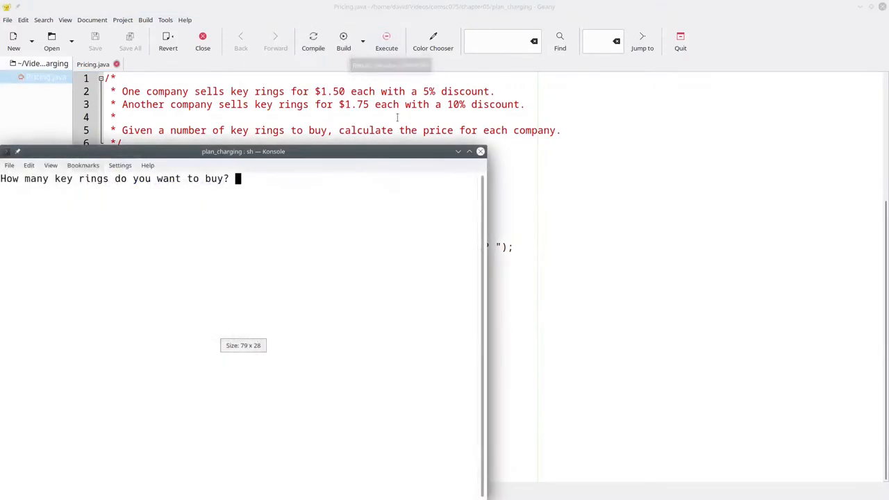
Step: Enter 10 as the number of key rings in the run window
type("10")
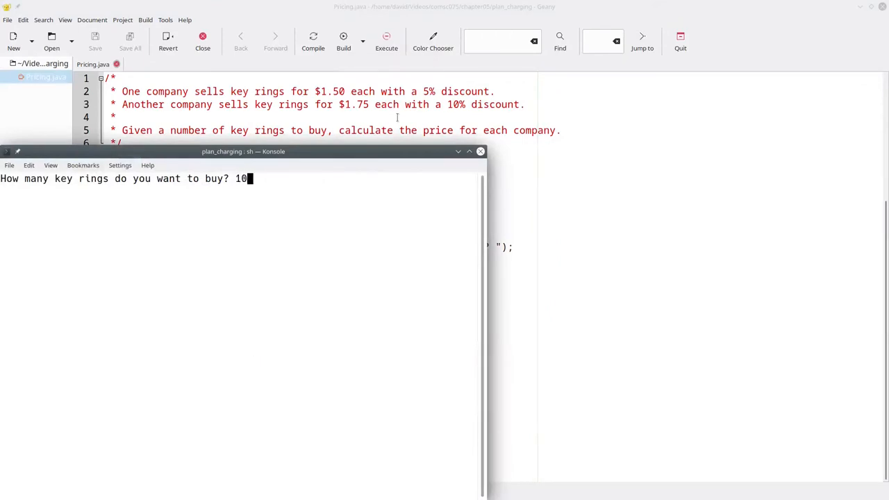
key("Return")
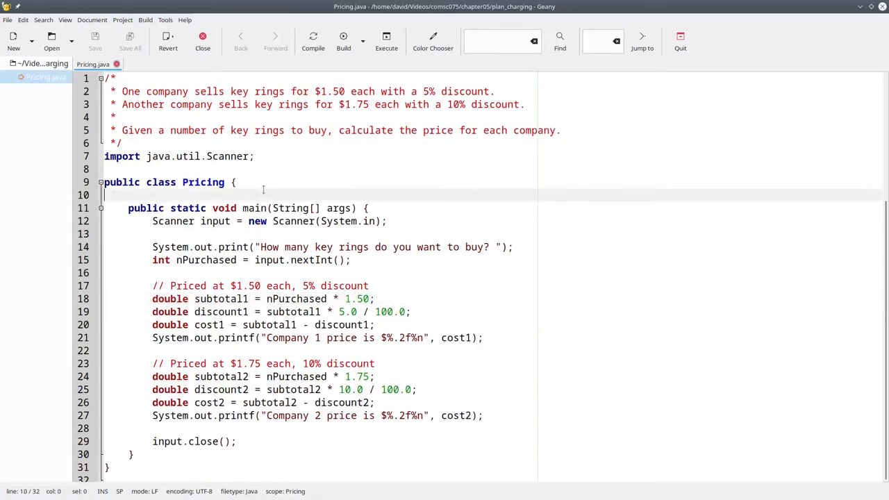
Step: Write a public static double calcCost(int nPurchased) method that ends with return cost1;
type("public static dou")
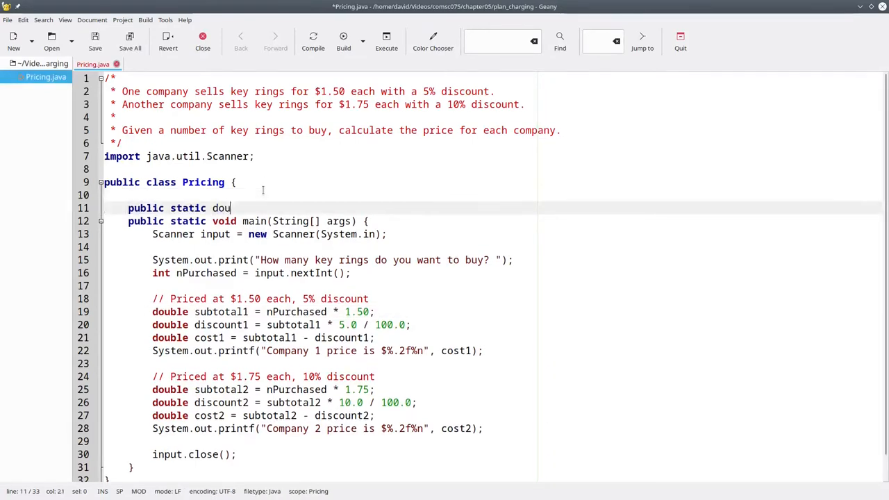
type("ble calcCost")
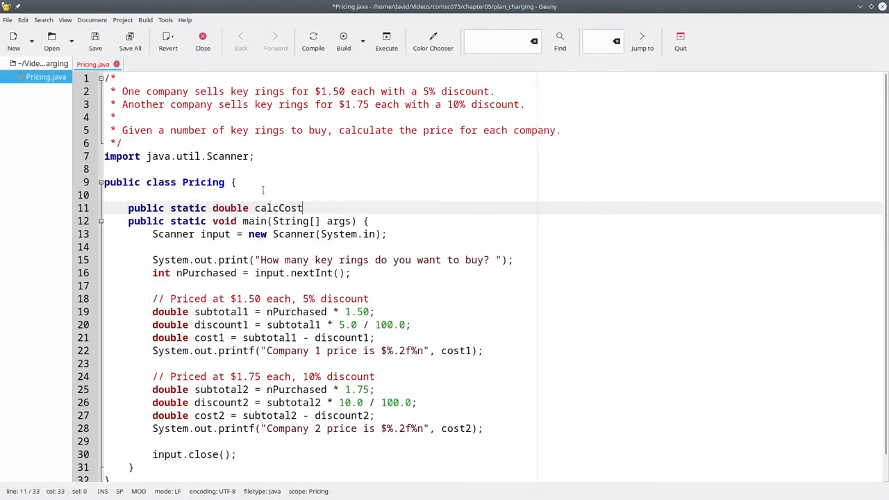
type("(int")
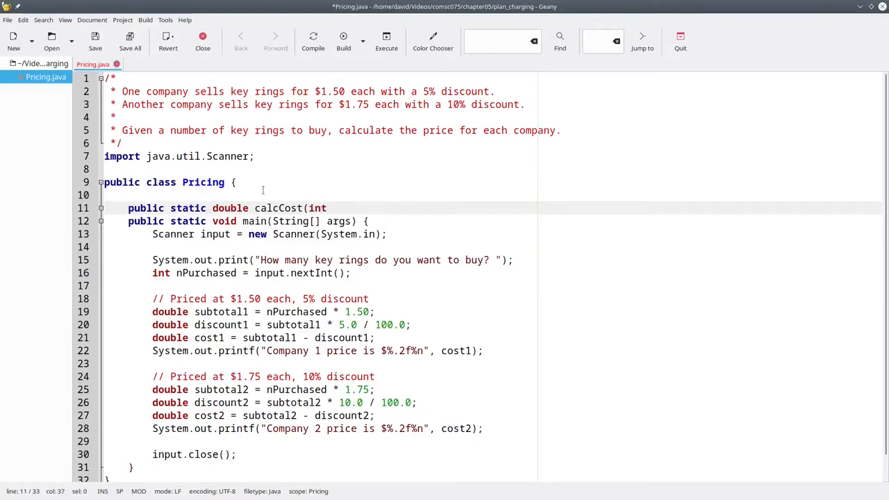
type("nPurcha")
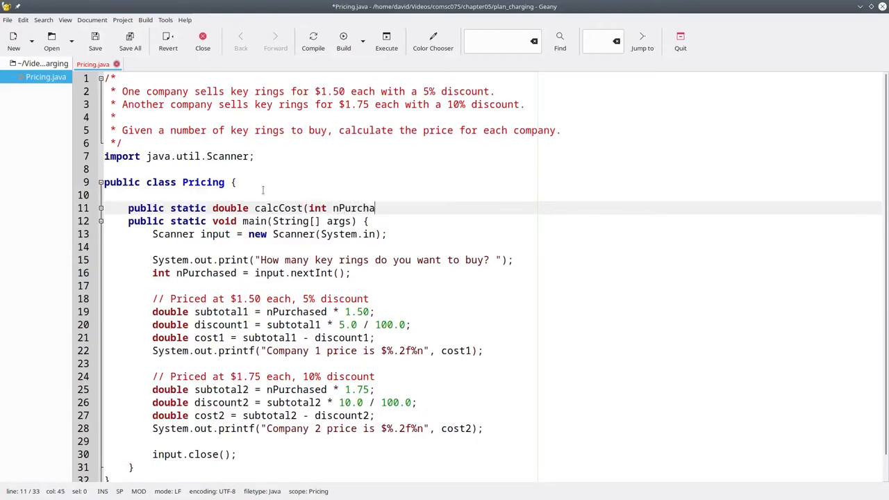
type("sed) {")
type("ret")
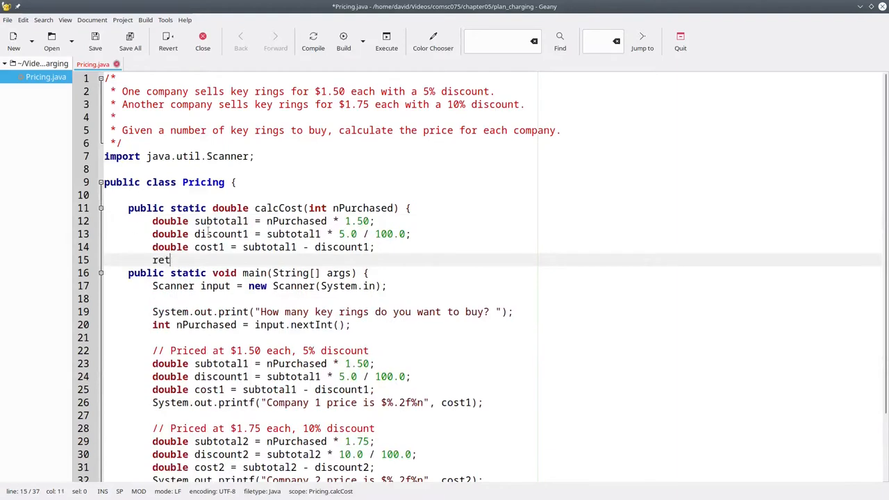
type("urn cost1;")
type("}")
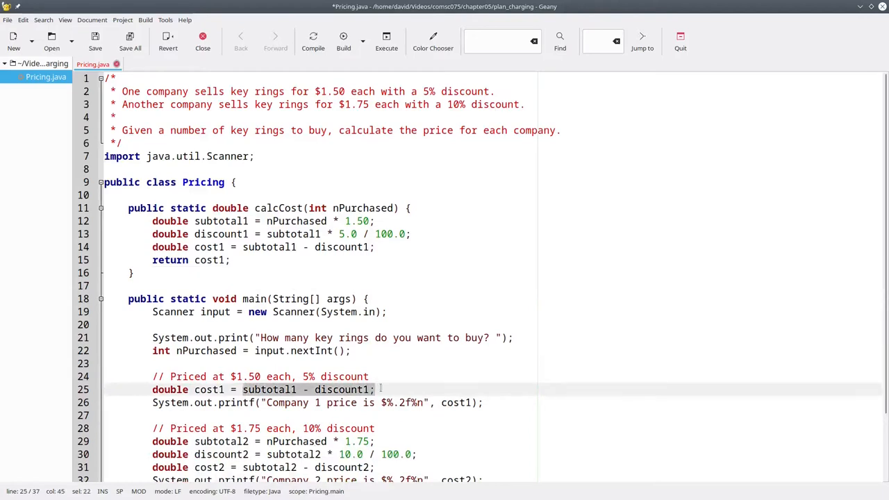
Step: Set cost1 in main from calcCost(nPurchased)
type("calcCost(")
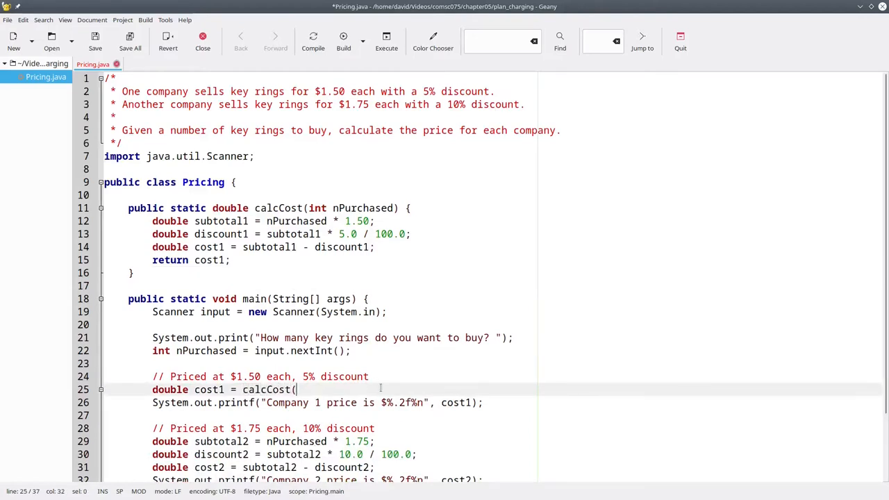
type("nPurchased);")
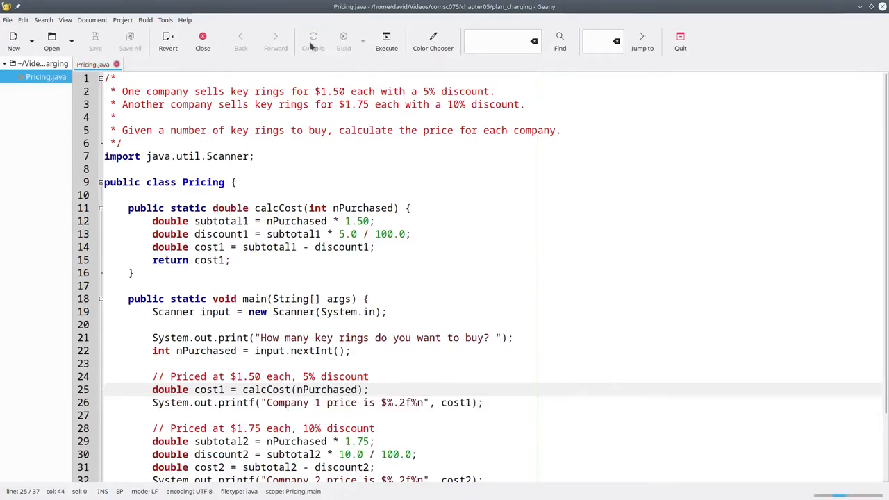
Step: Compile and run the refactored program, which reports $14.25 and $15.75 for 10 key rings
left_click(386, 40)
type("10")
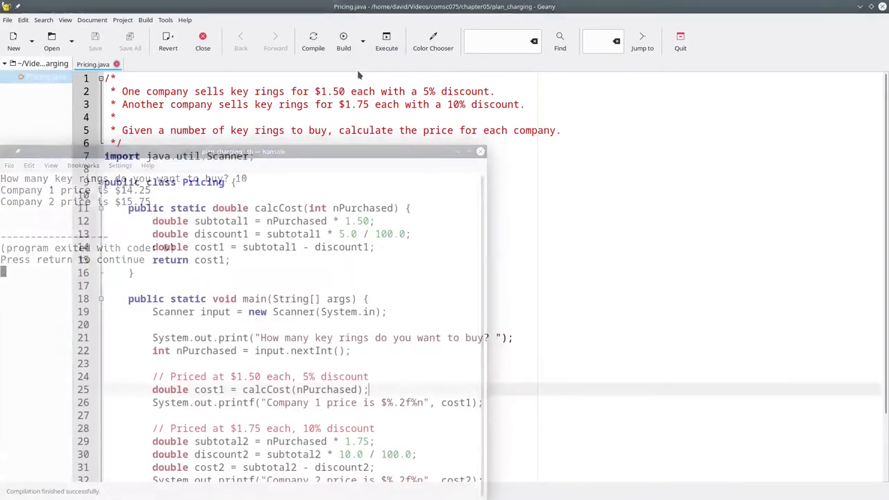
left_click(481, 151)
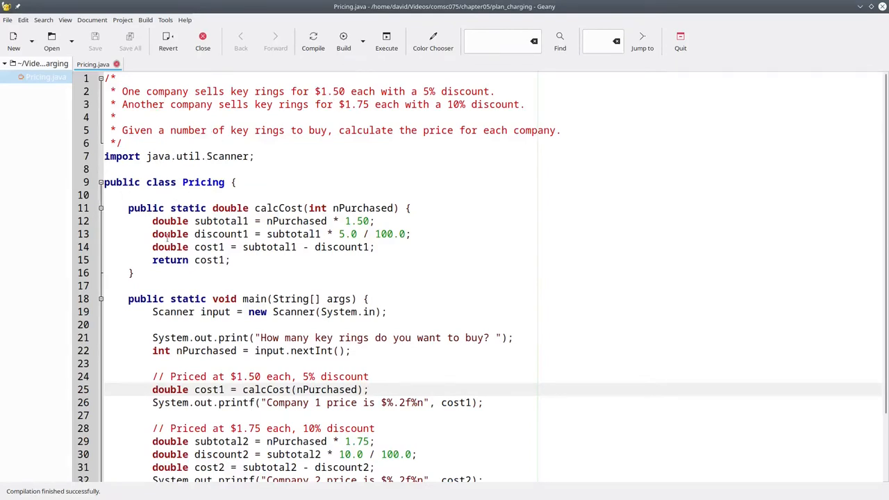
Step: Write a public static double calcCost2(int nPurchased) method that ends with return cost2;
type("pu")
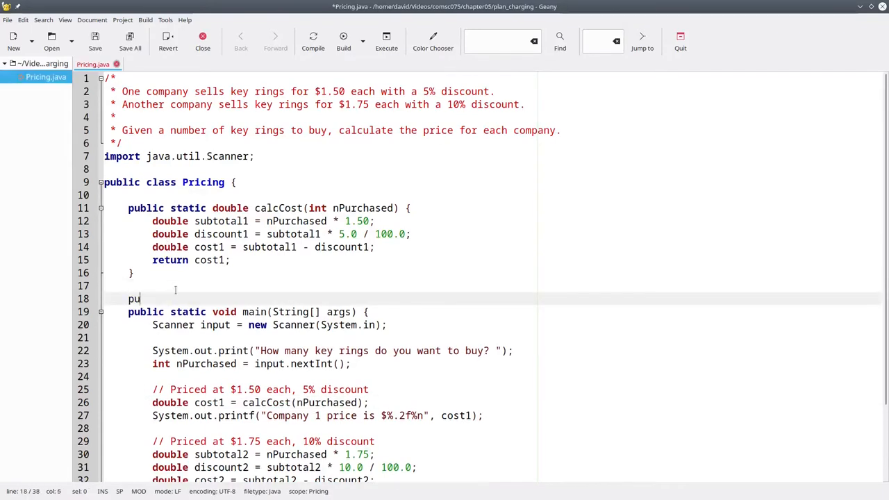
type("blic static double calc")
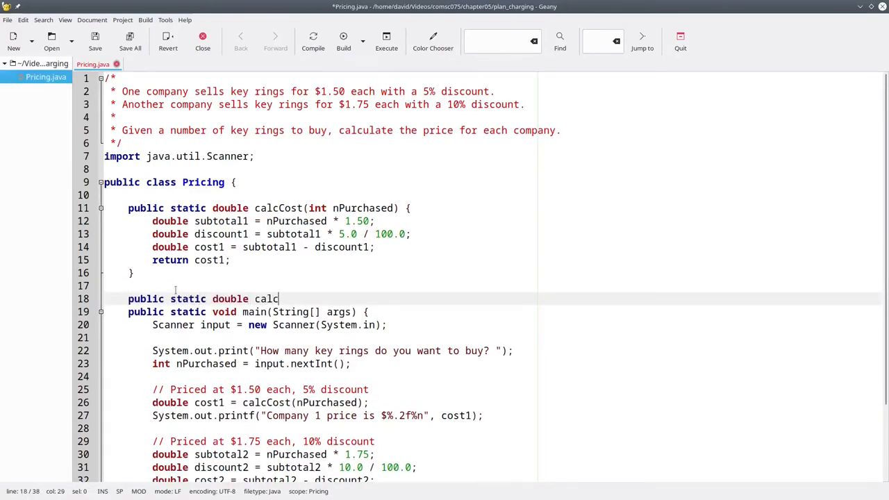
type("Cost2(int")
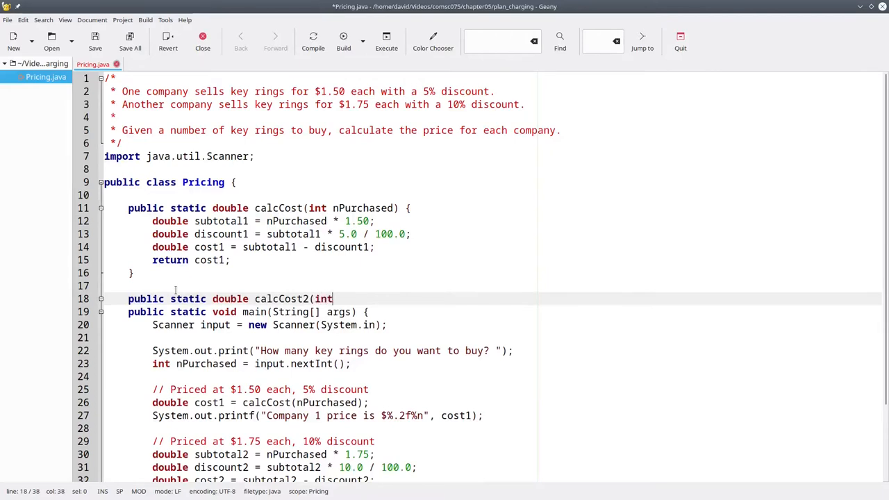
type("nP")
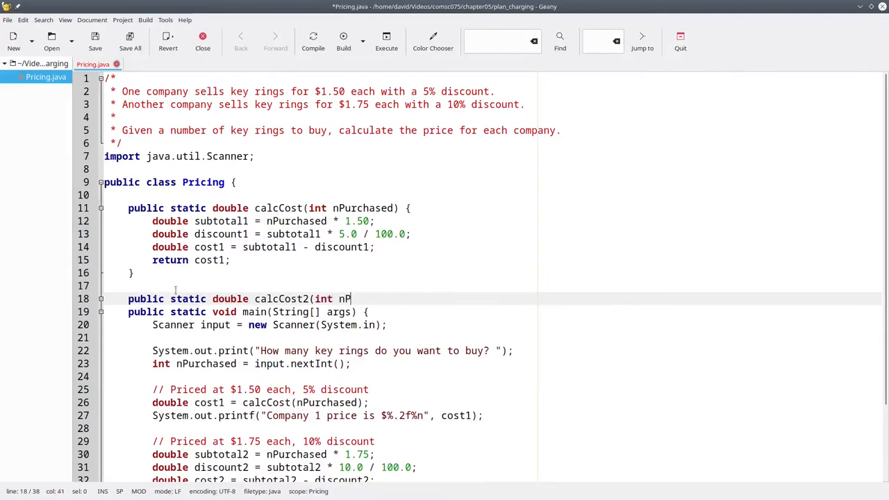
type("urchased) {")
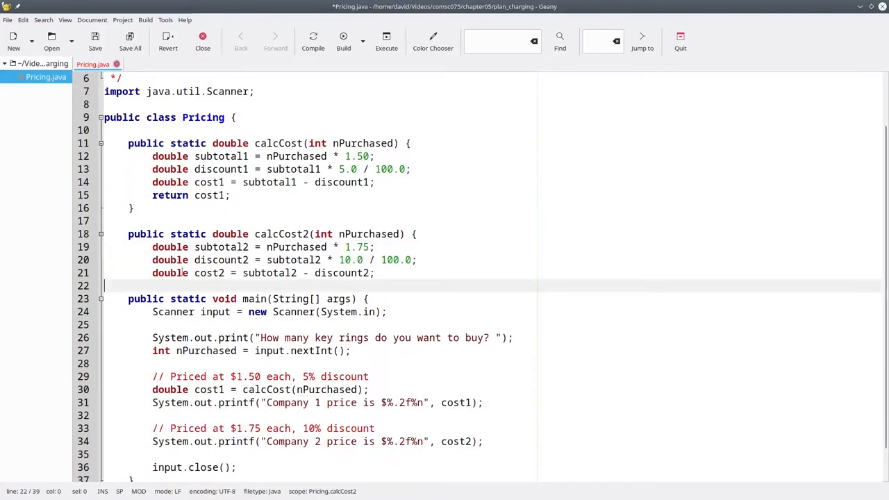
type("return cost2;")
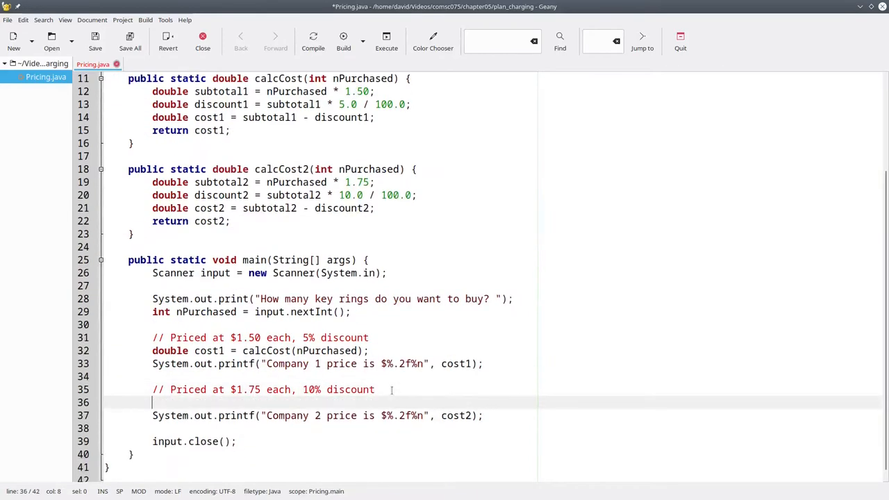
Step: Set double cost2 in main from calcCost2(nPurchased)
type("double cost2 =")
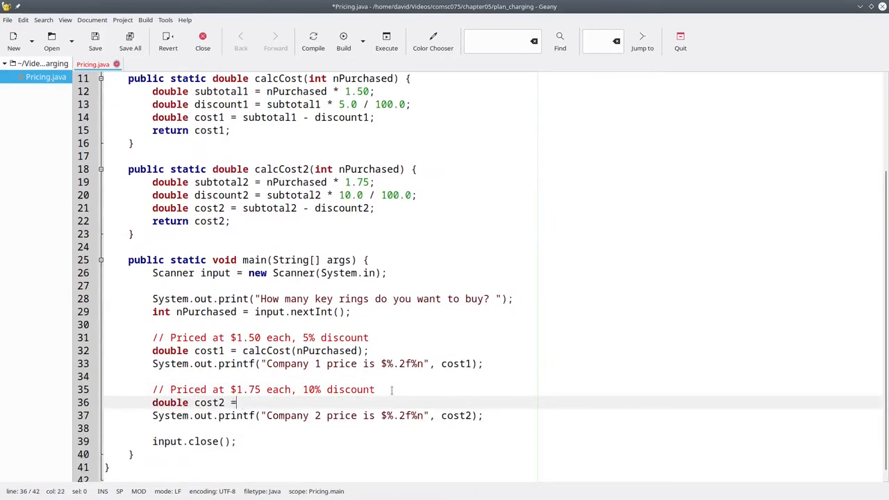
type("calcCost")
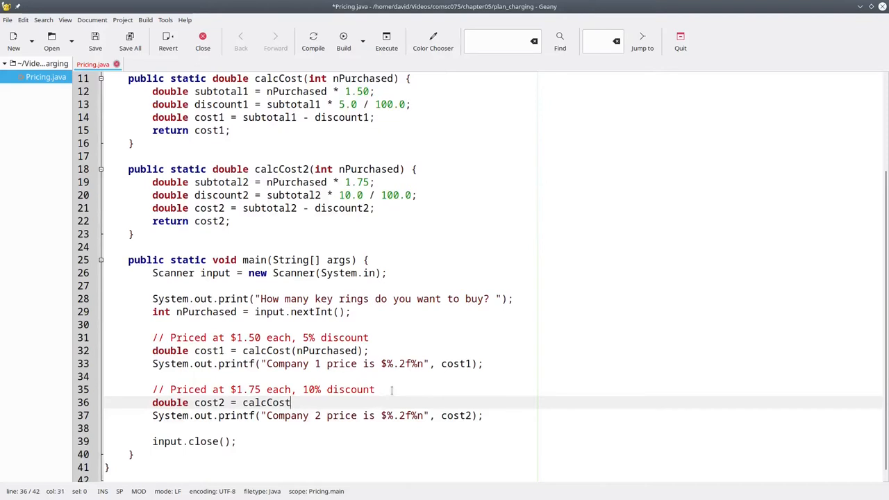
type("2(nPurhc")
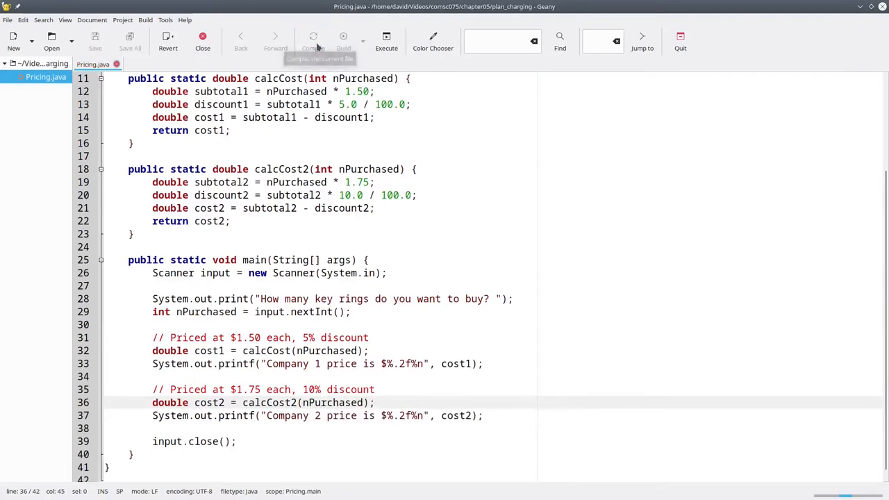
Step: Compile and run the two-method version of Pricing.java
left_click(312, 39)
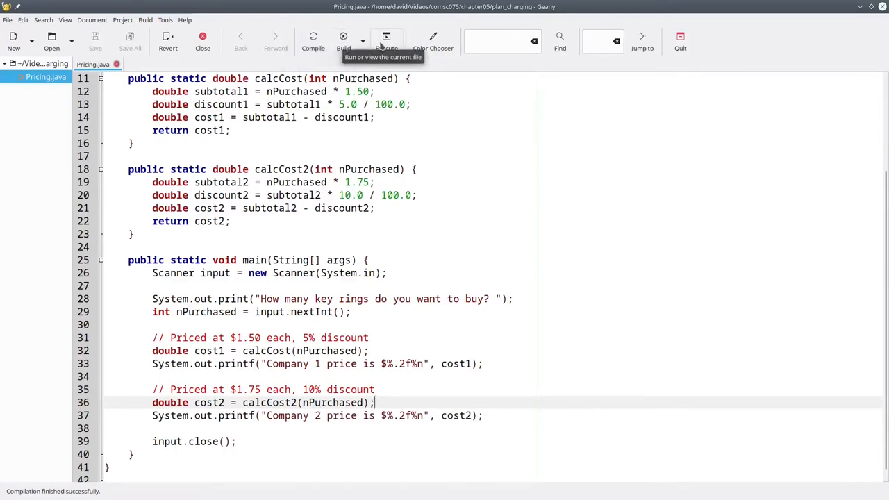
left_click(387, 39)
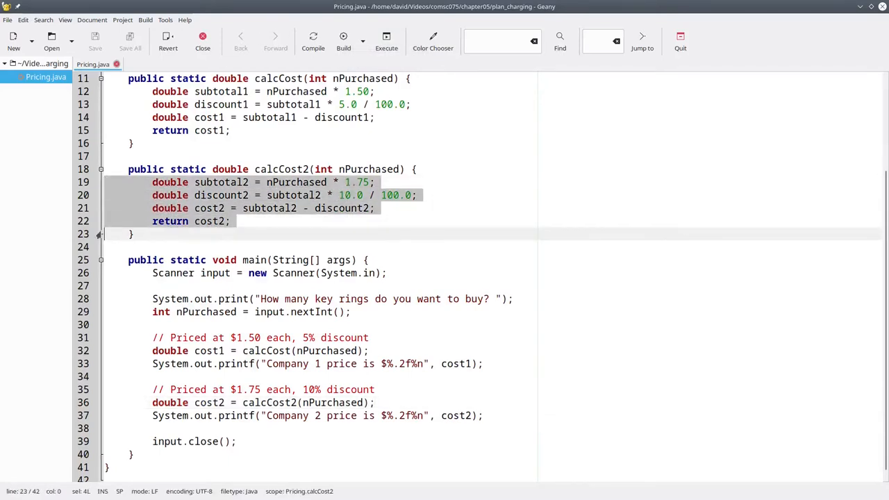
Step: Move 'return cost1;' down beside 'return cost2;' and compile, getting an unreachable statement error
key("Delete")
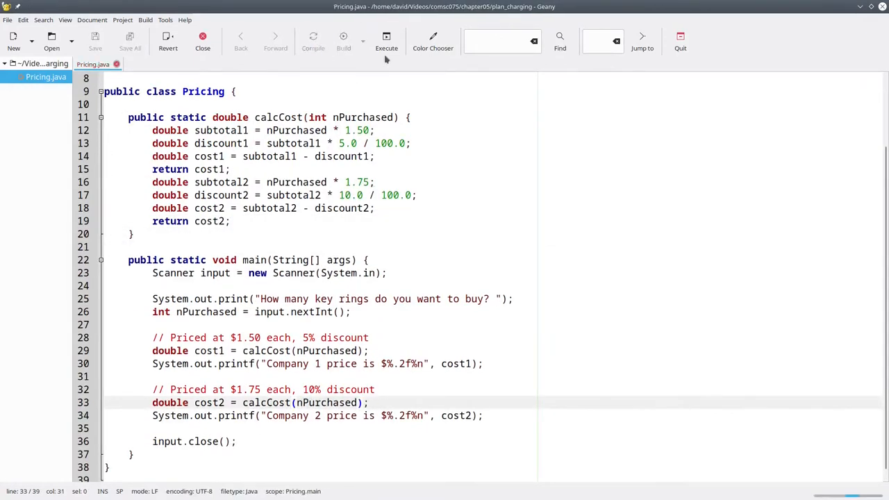
left_click(313, 39)
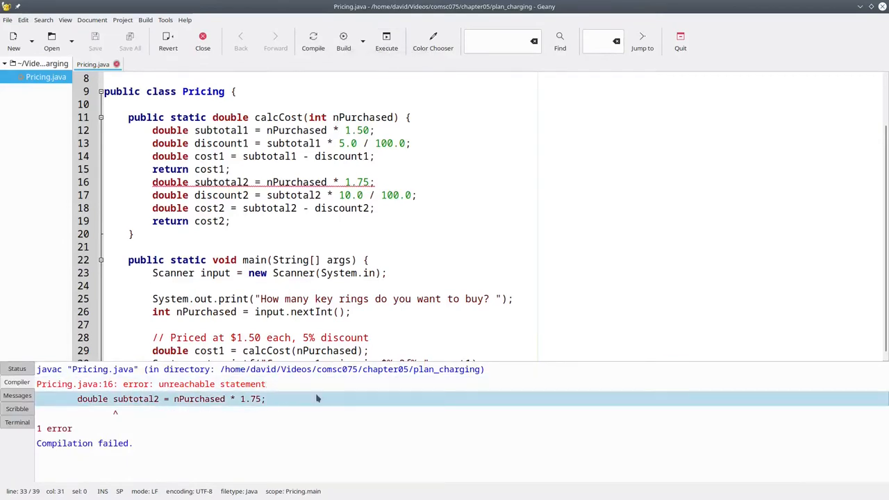
mouse_move(324, 399)
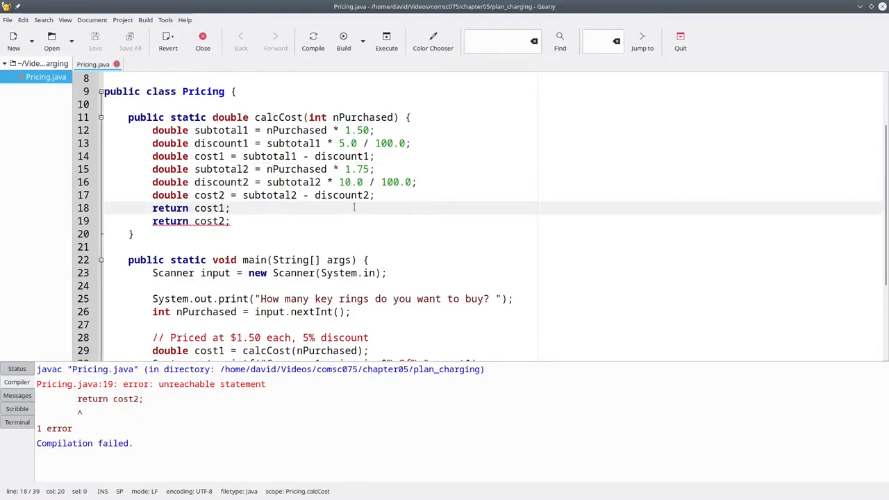
Step: Try 'return cost1, cost2;' and compile to see it fail
type(", cost2")
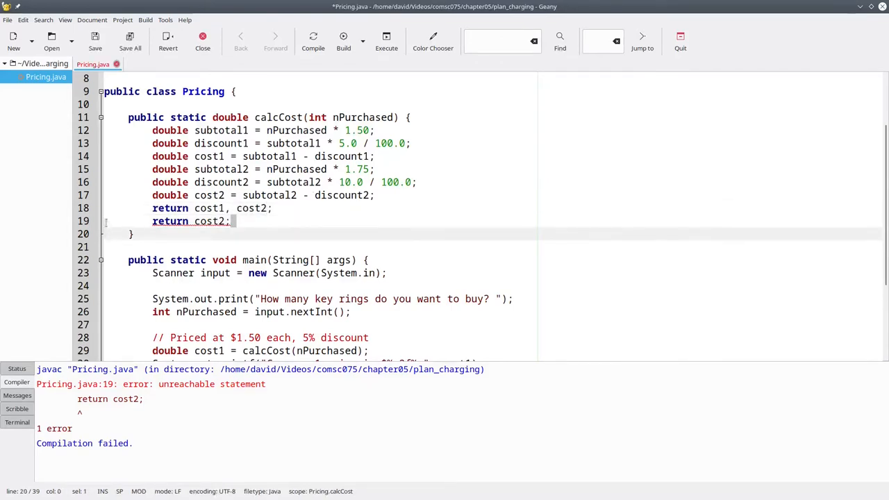
left_click(312, 39)
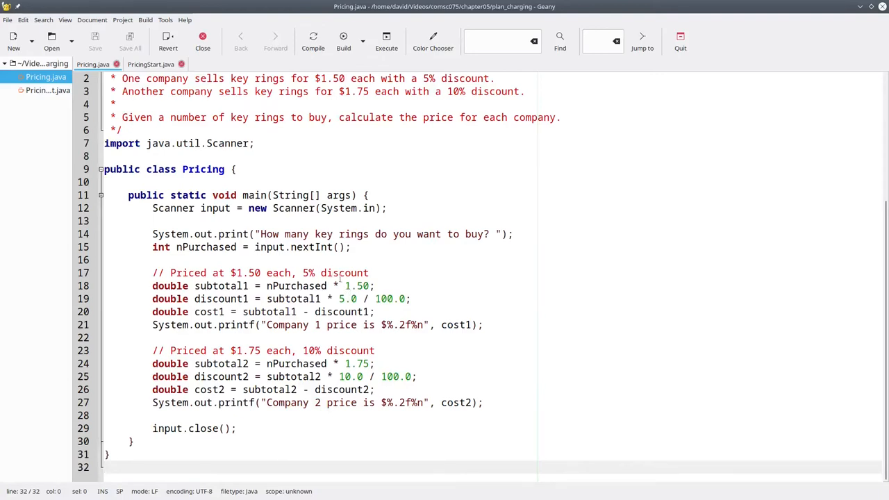
Step: Insert blank lines inside the Pricing class above main for a new method
double_click(357, 286)
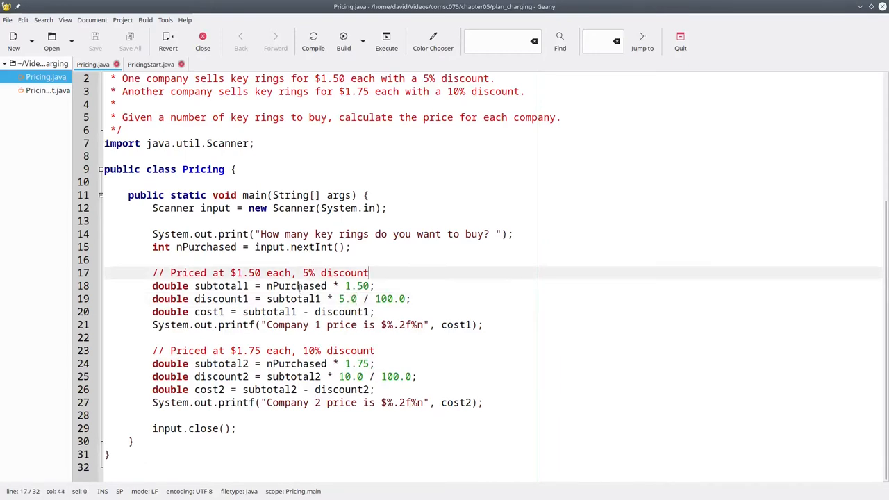
double_click(294, 287)
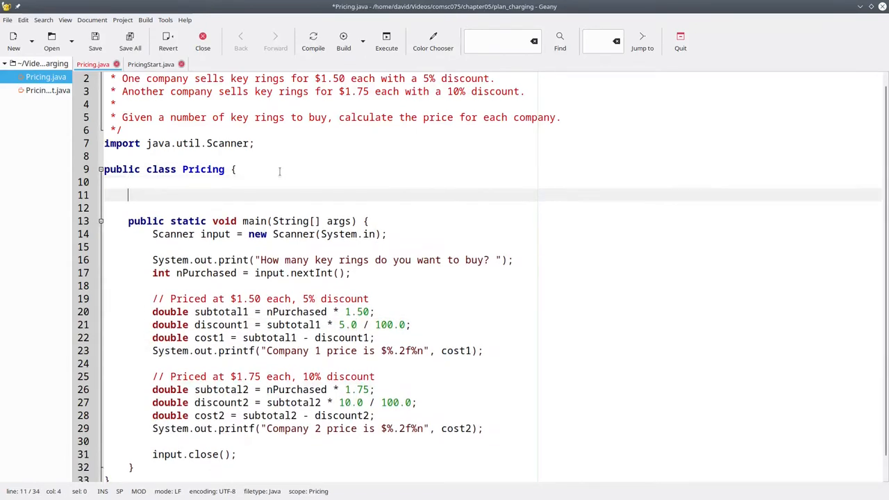
Step: Declare public static double calcCost(int nPurchased, double unitPrice, double percent)
type("public static")
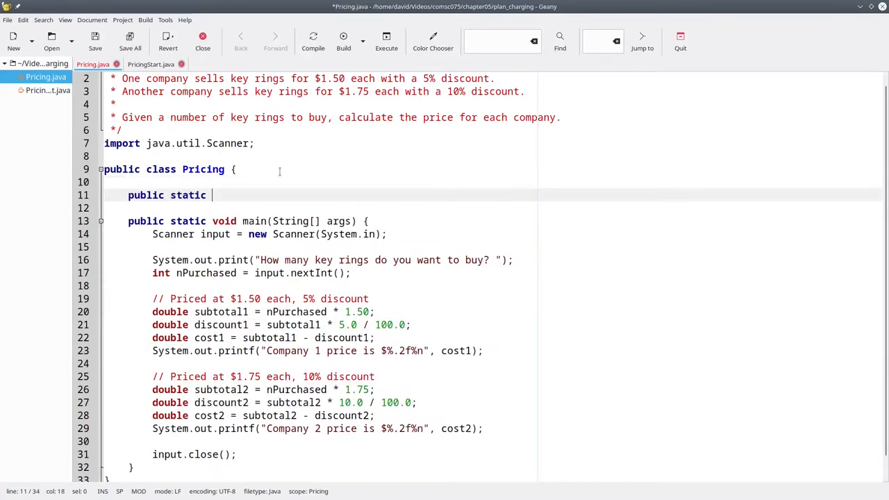
type("double calcCost(")
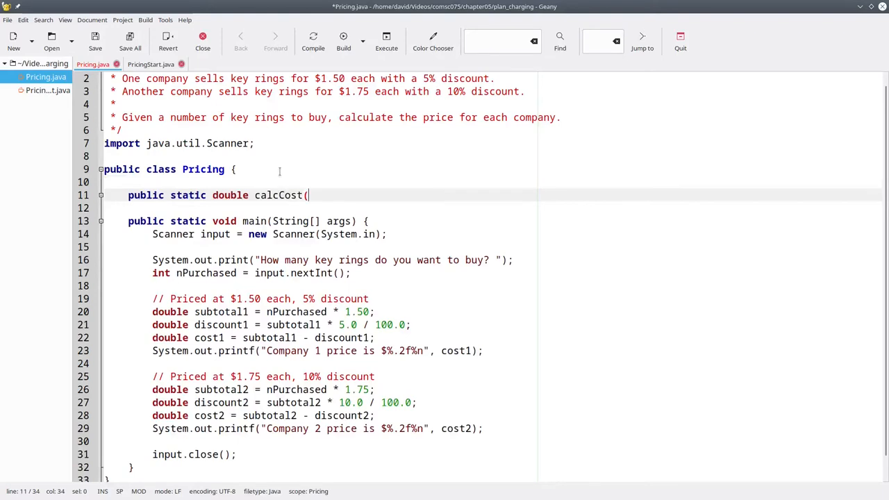
type("int n")
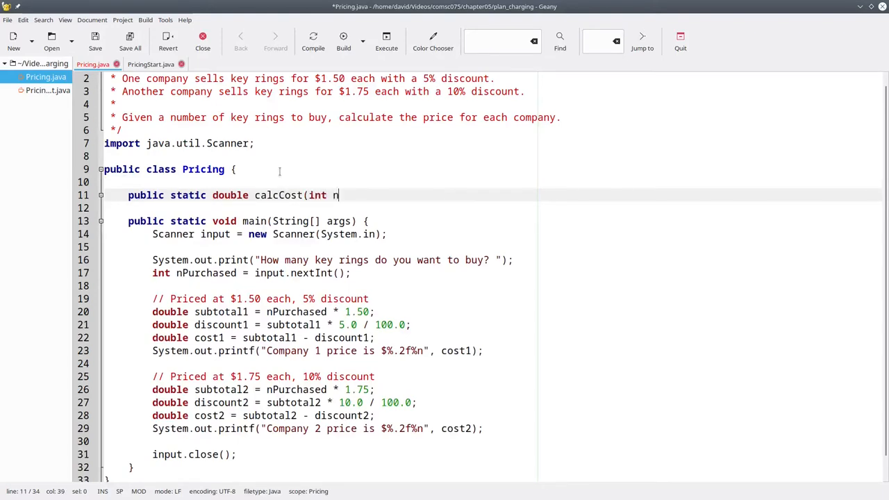
type("Purchasd")
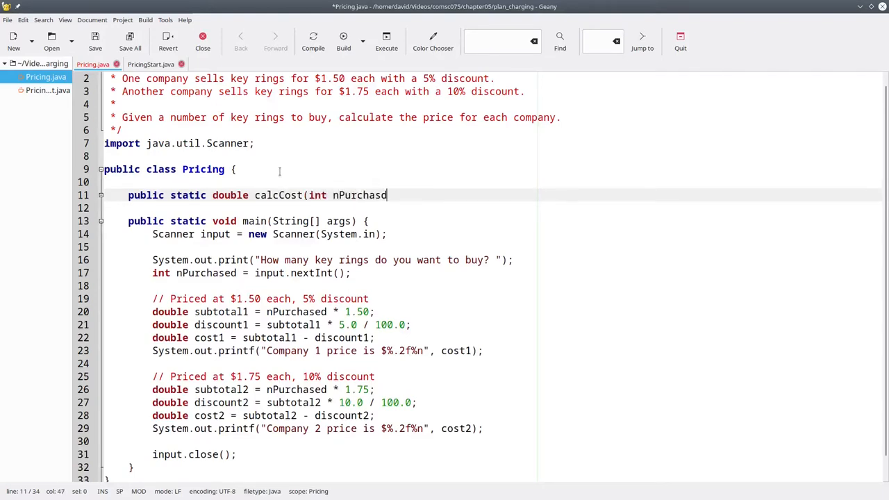
type(", double unit")
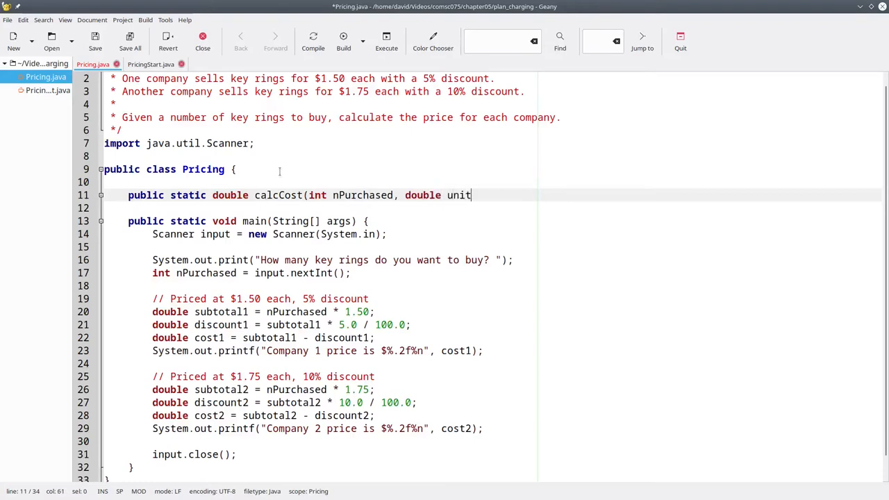
type("Price, double")
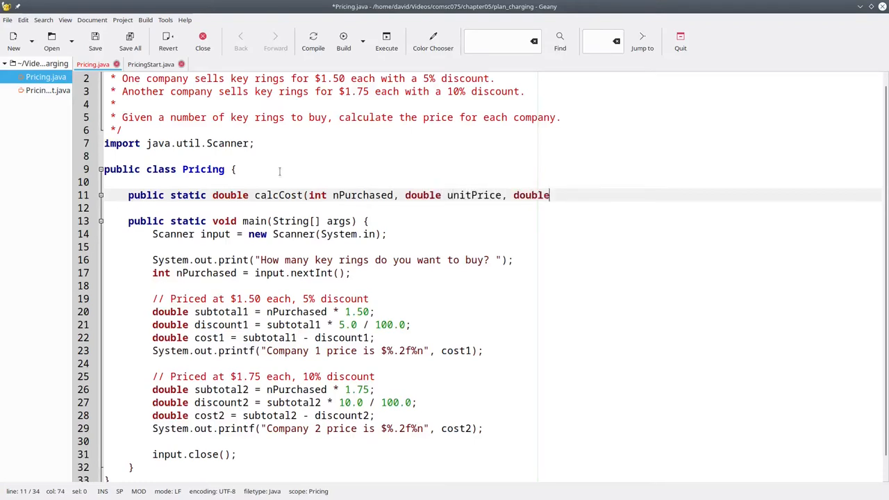
type("percent) {")
left_click(492, 209)
type("double subto")
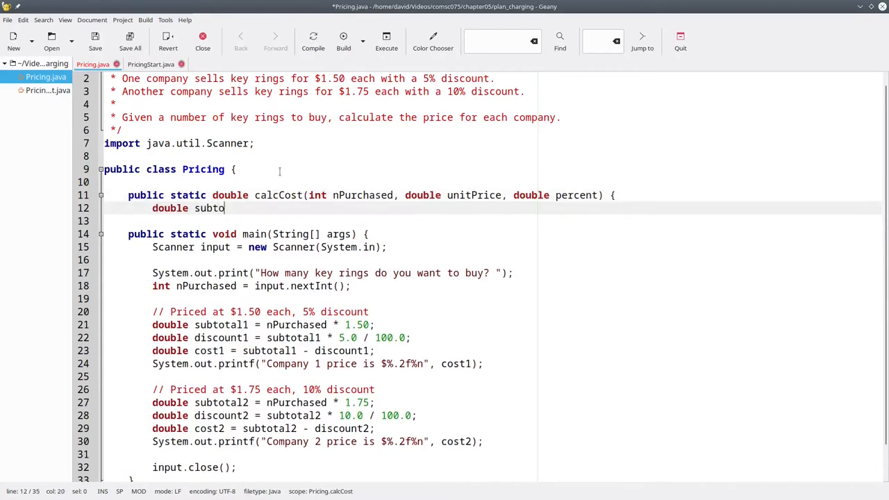
Step: Compute subtotal as nPurchased * unitPrice and discount as subtotal * percent / 100.0
type("tal")
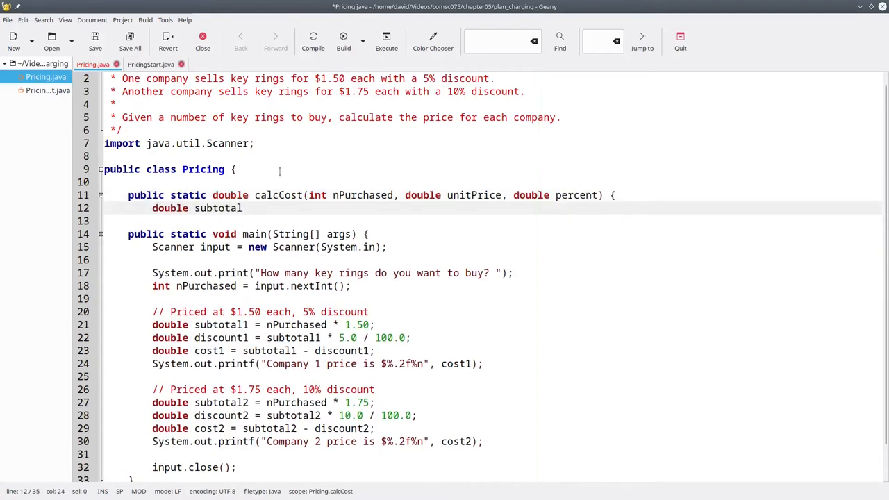
type("= nPurchased")
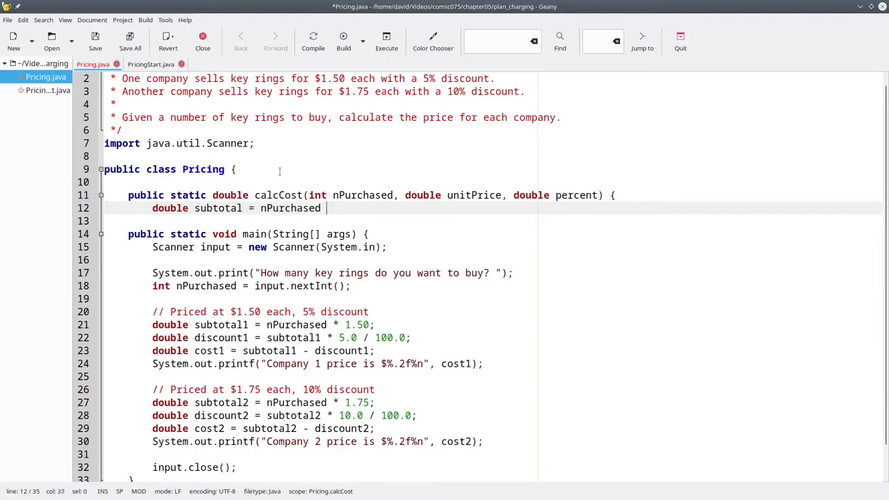
type("* unitPrice;")
left_click(493, 221)
type("double d")
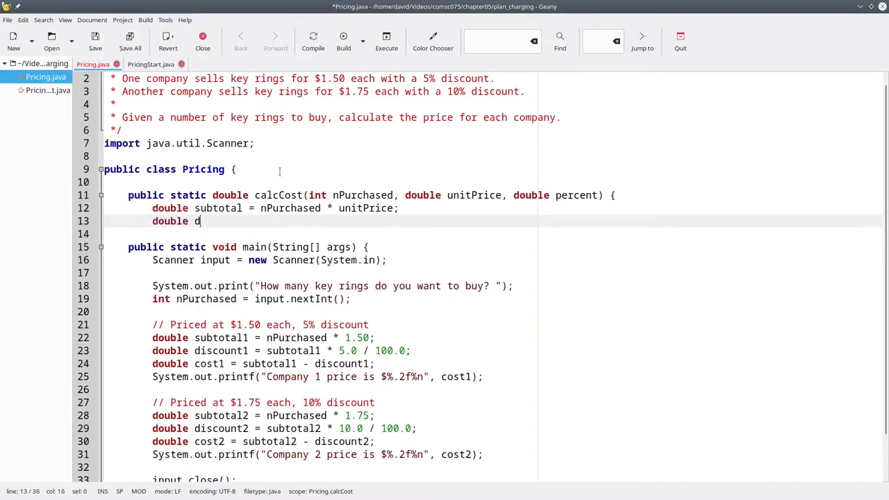
type("iscount = sub")
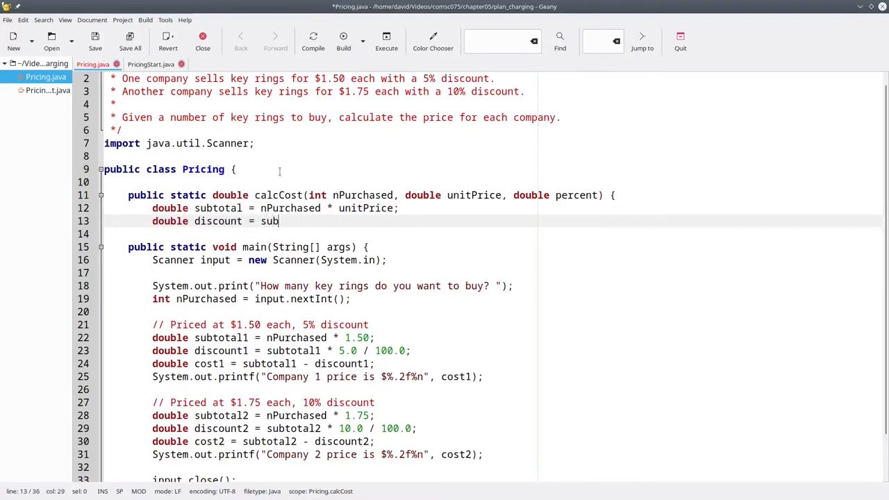
type("total *")
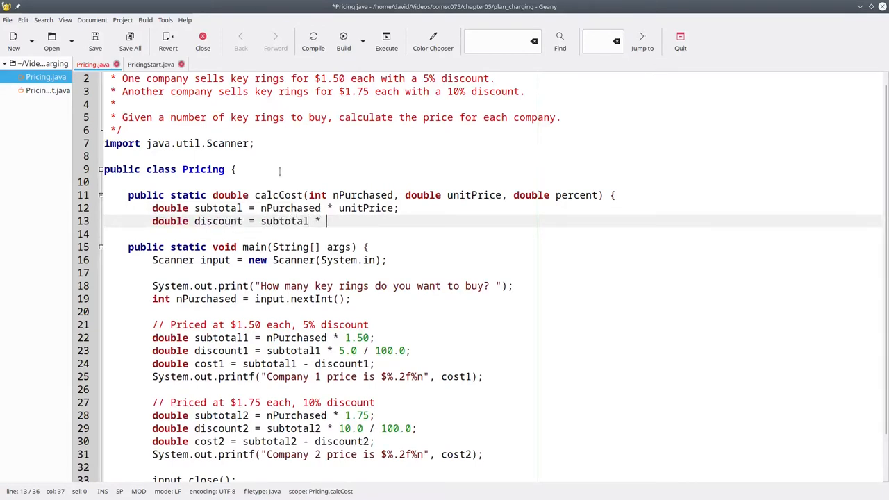
type("percent / 1")
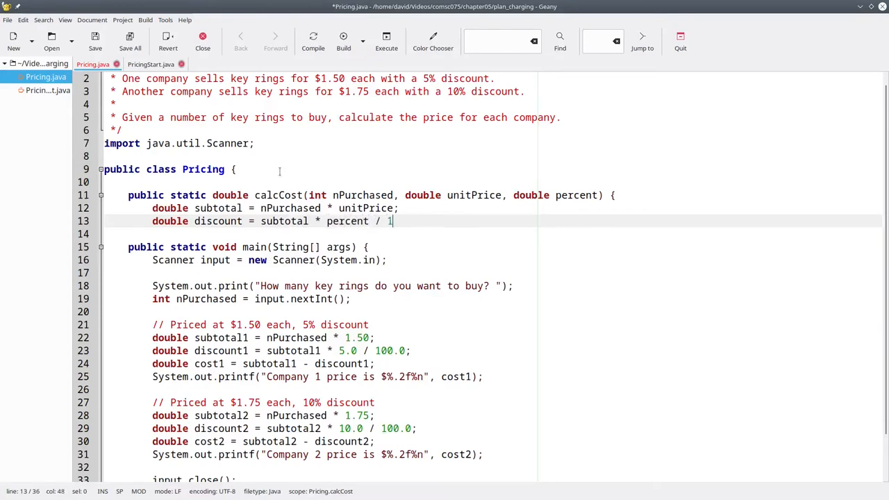
type("00.0;")
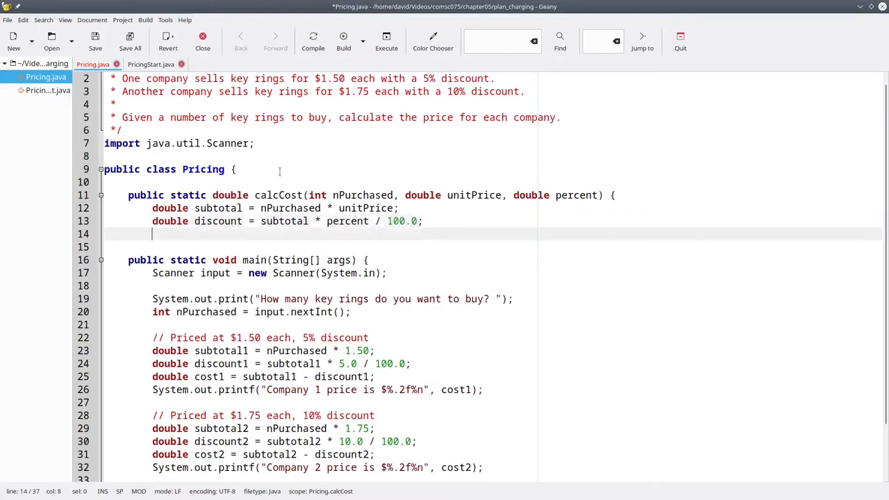
Step: Compute cost as subtotal - discount, return cost, and close the method
type("double cost = sub")
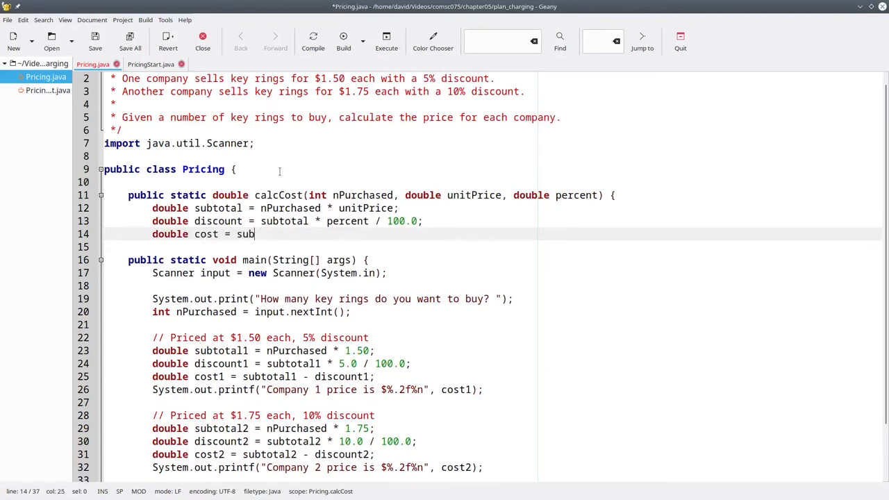
type("total -")
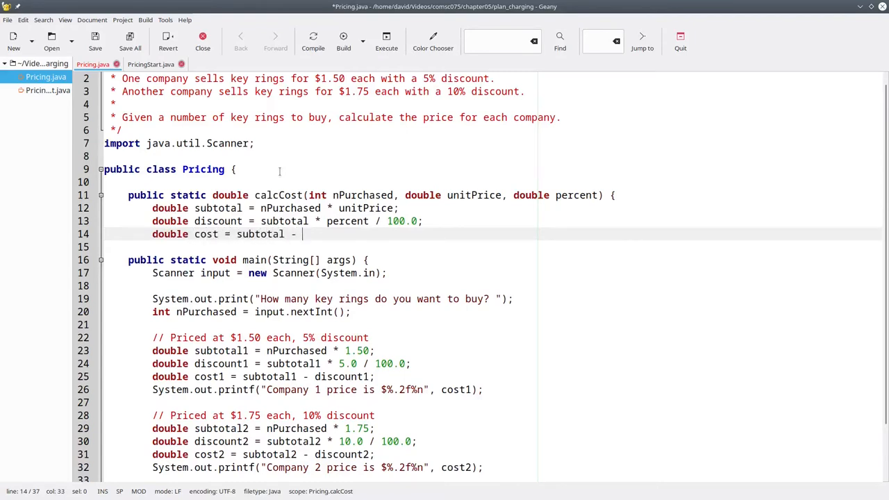
type("discount;")
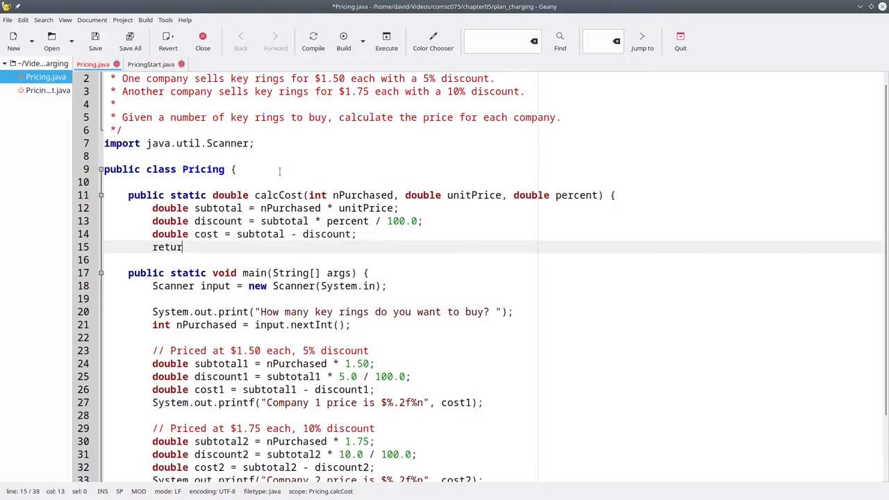
type("cost;")
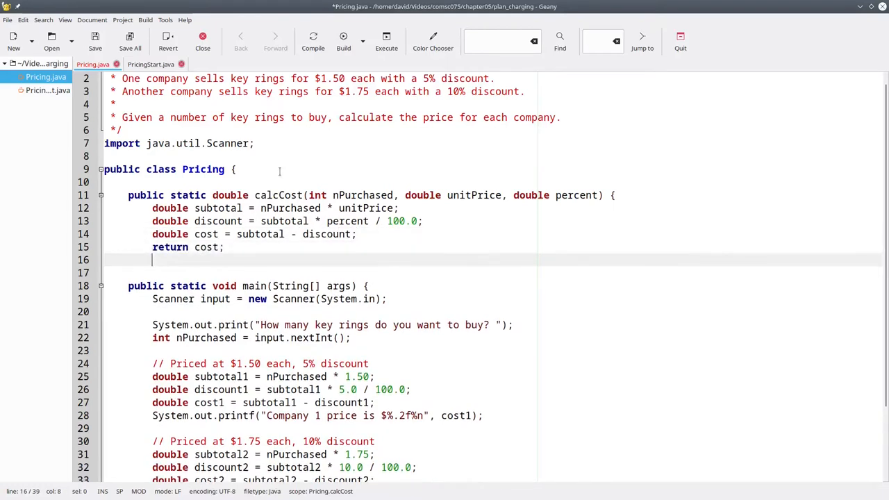
type("}")
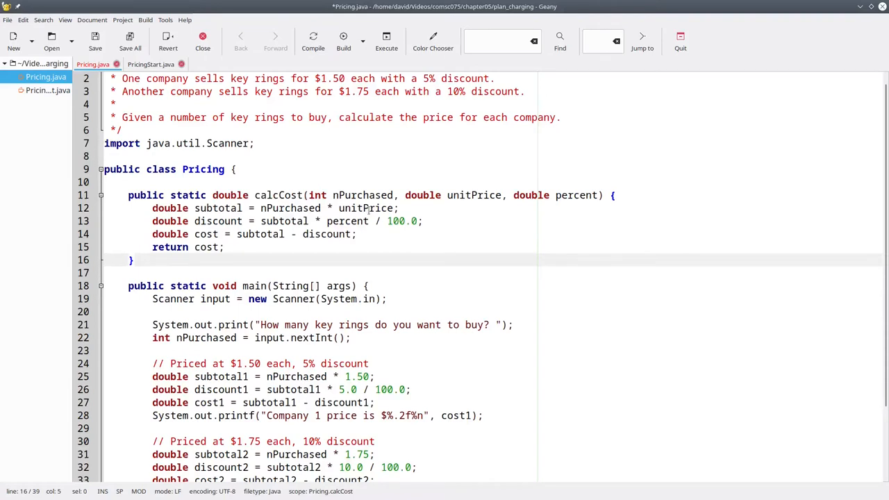
Step: Delete company 1's inline subtotal1 and discount1 lines from main
left_click(133, 259)
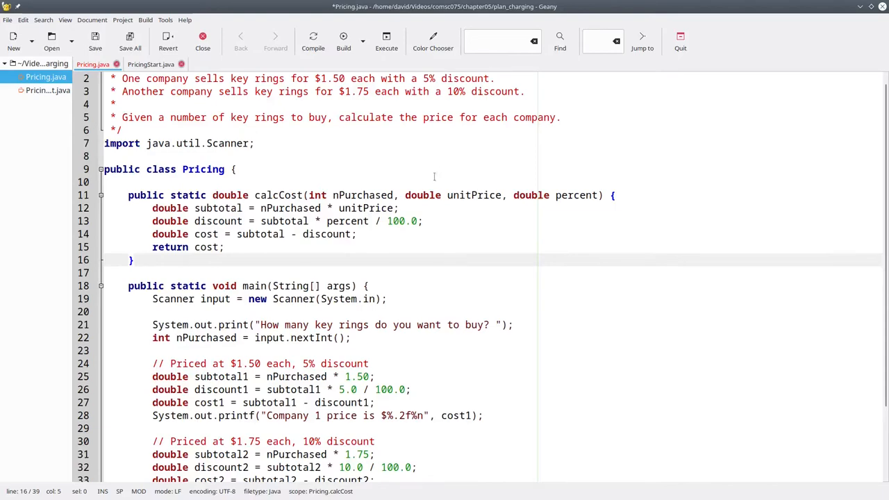
double_click(474, 194)
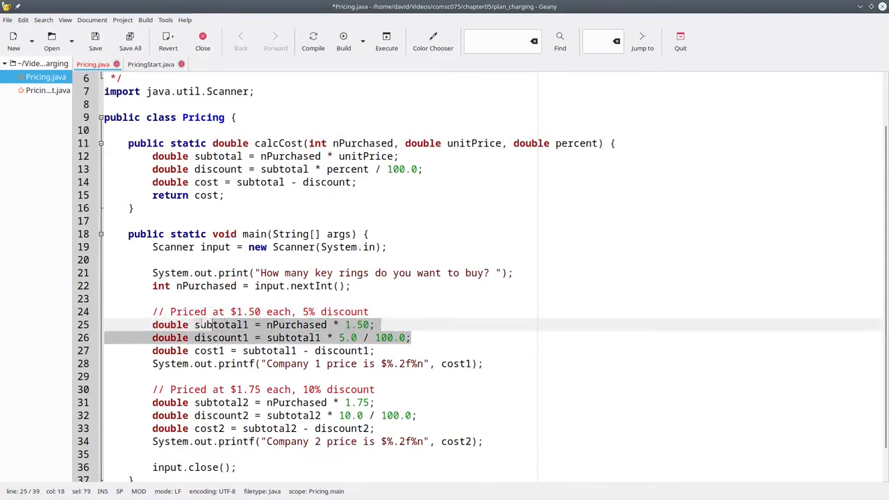
key("Delete")
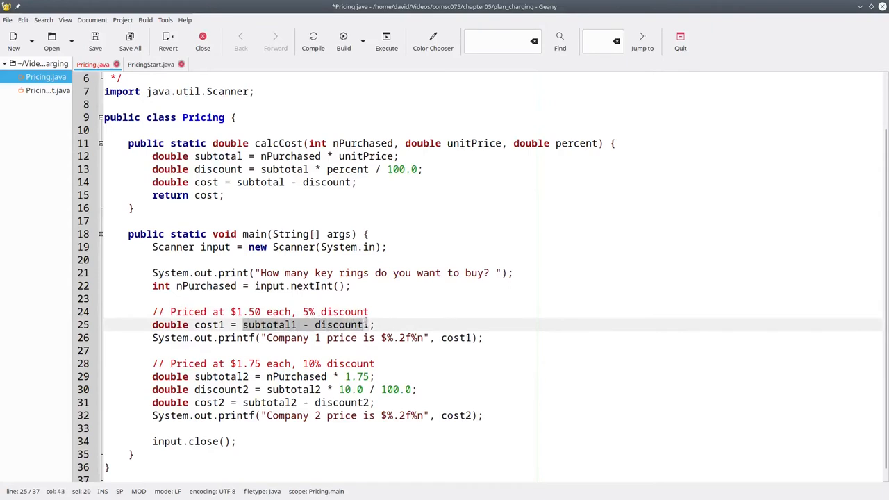
Step: Set cost1 from calcCost(nPurchased, 1.50, 5.0)
type("ca;")
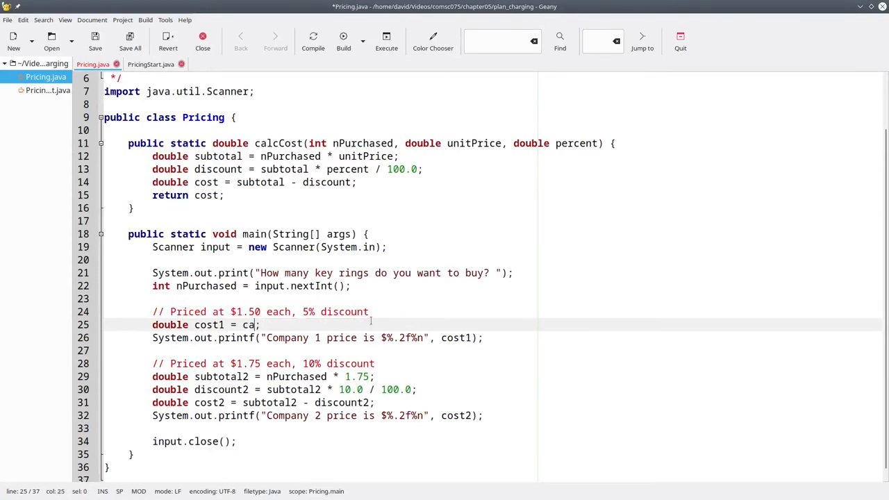
type("lcCost")
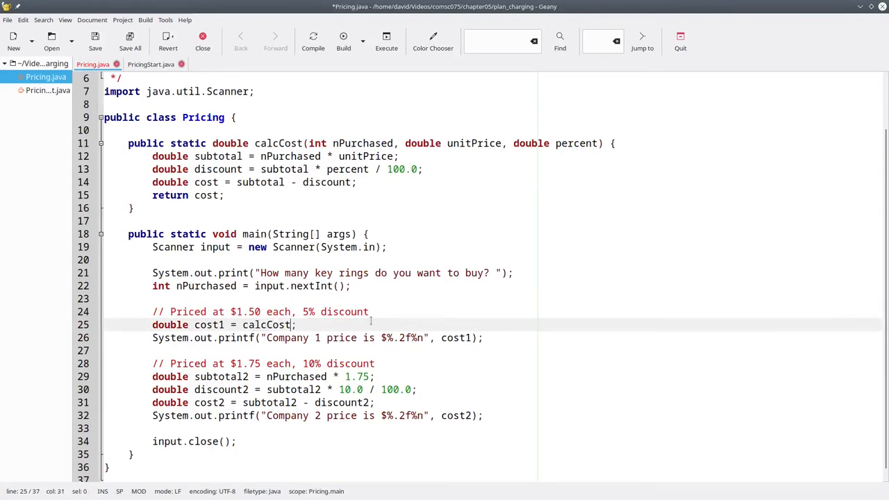
type("(nPurchased,")
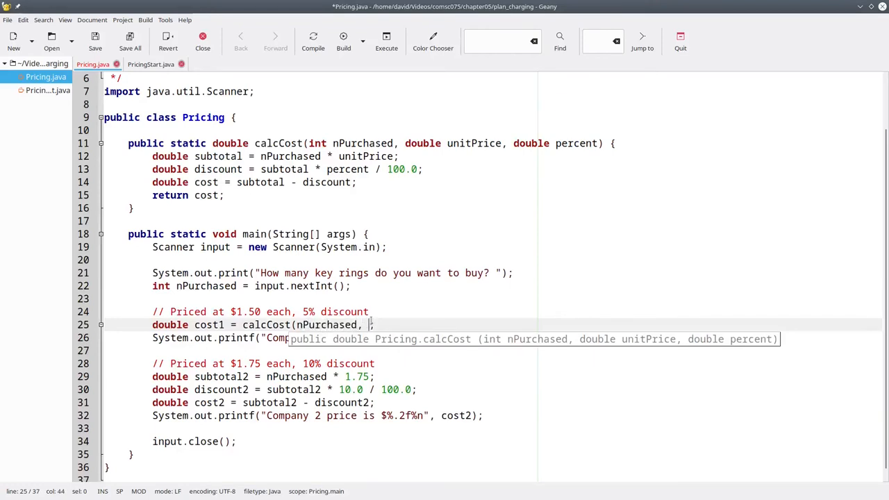
type("1.50,")
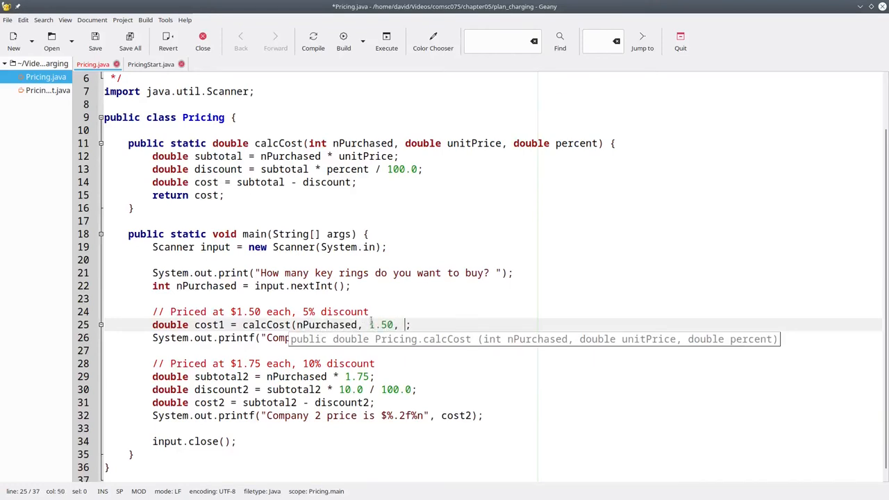
type("5.")
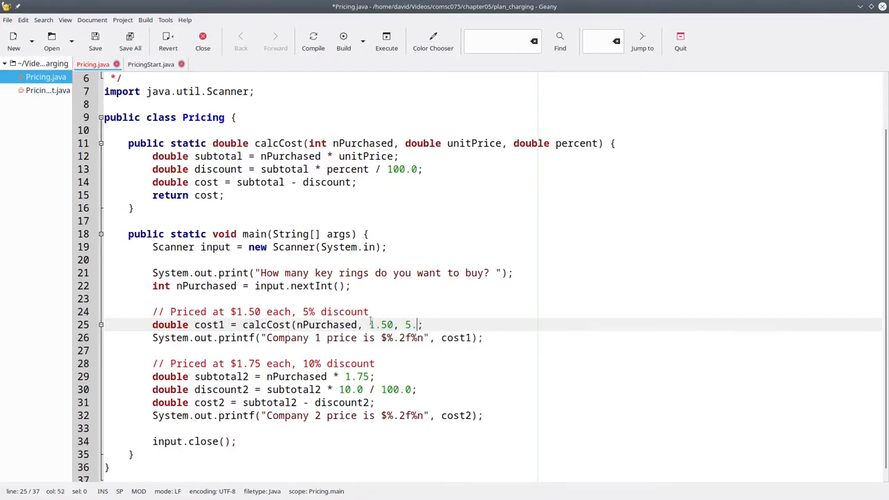
type("0)")
left_click(264, 376)
type("do")
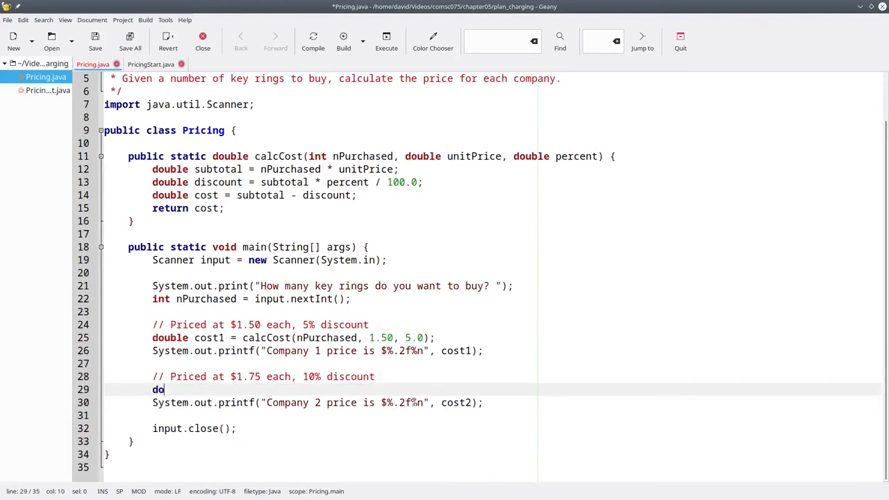
Step: Write 'double cost2 = calcCost(nPurchased, 1.75, 10.0);' for company 2's price
type("uble cost2 =")
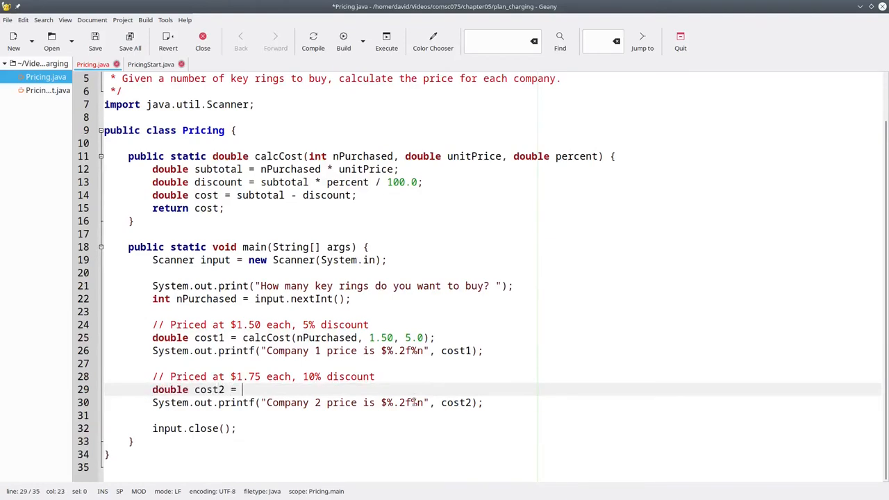
type("calc")
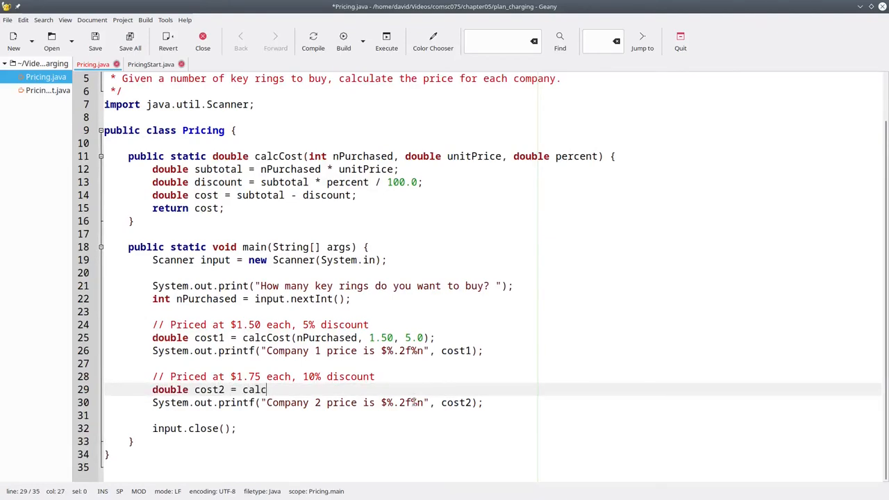
type("Cost(nPu")
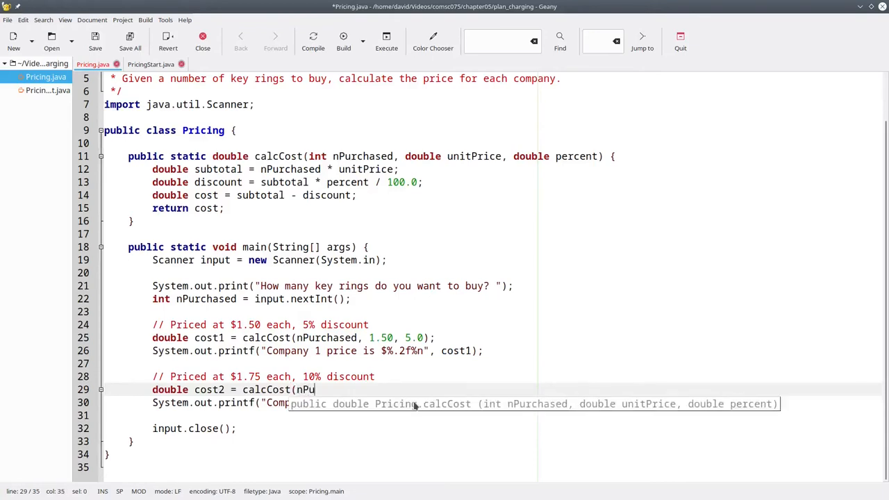
type("rchased, 1.")
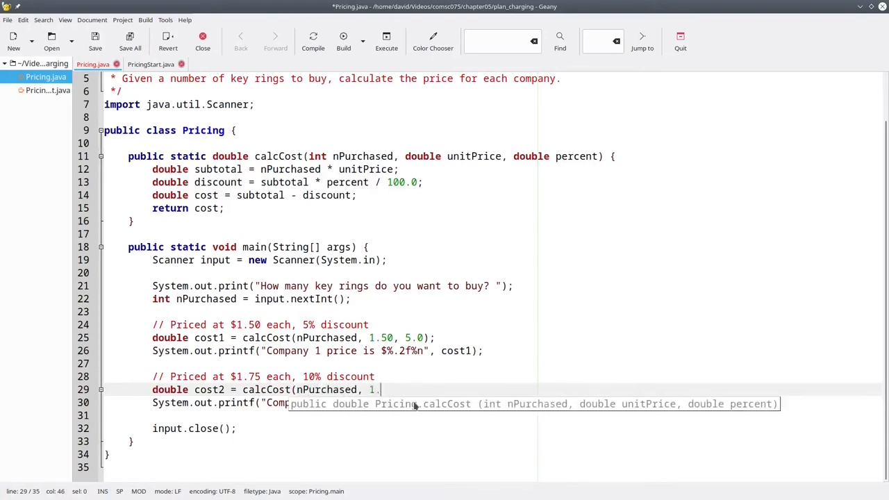
type("75")
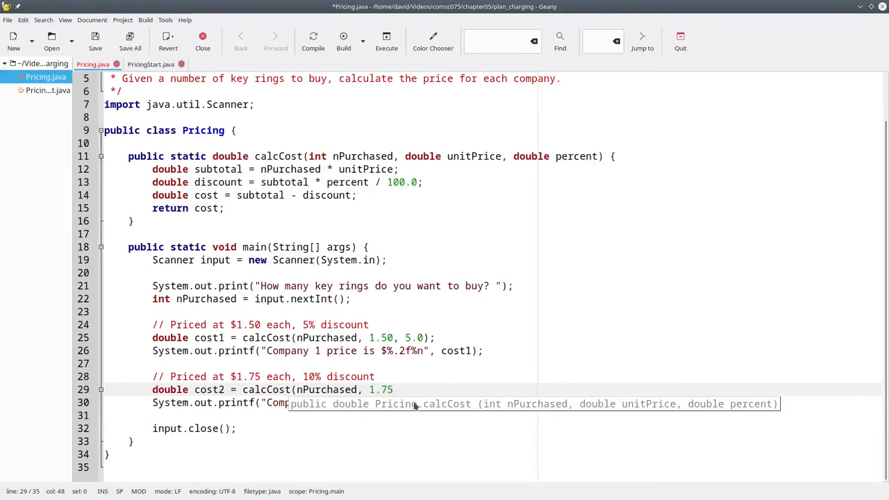
type(",")
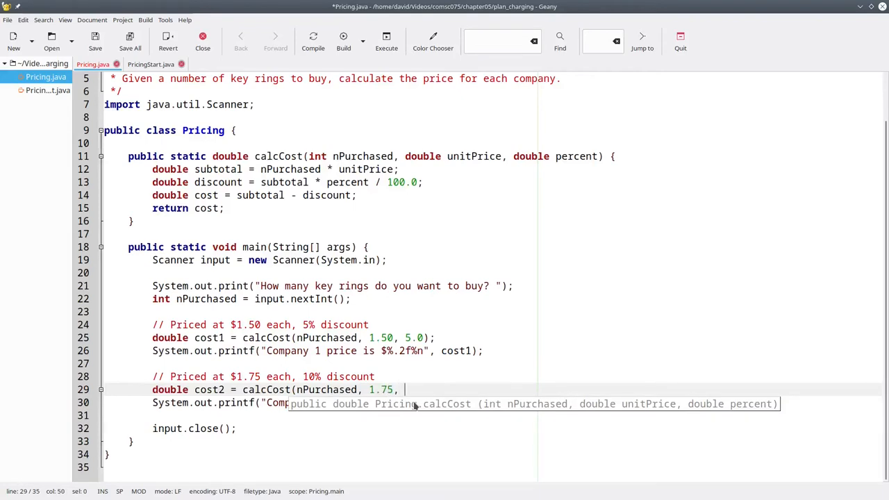
type("10.")
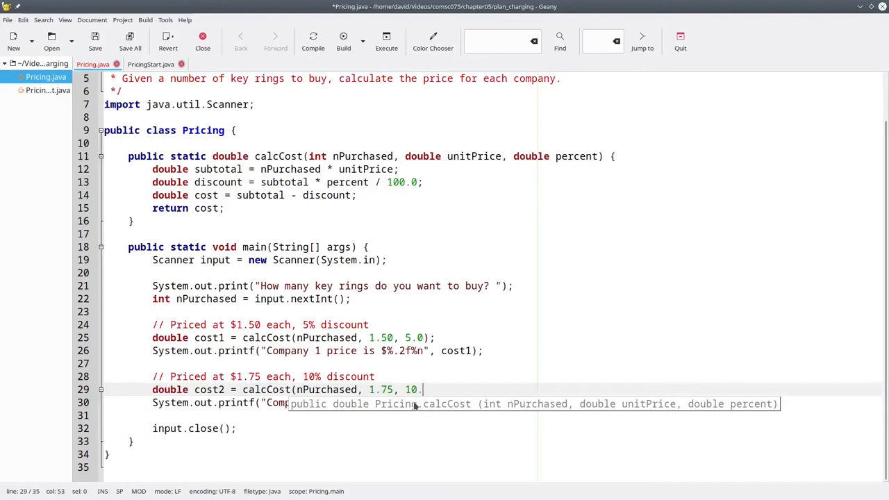
type("0);")
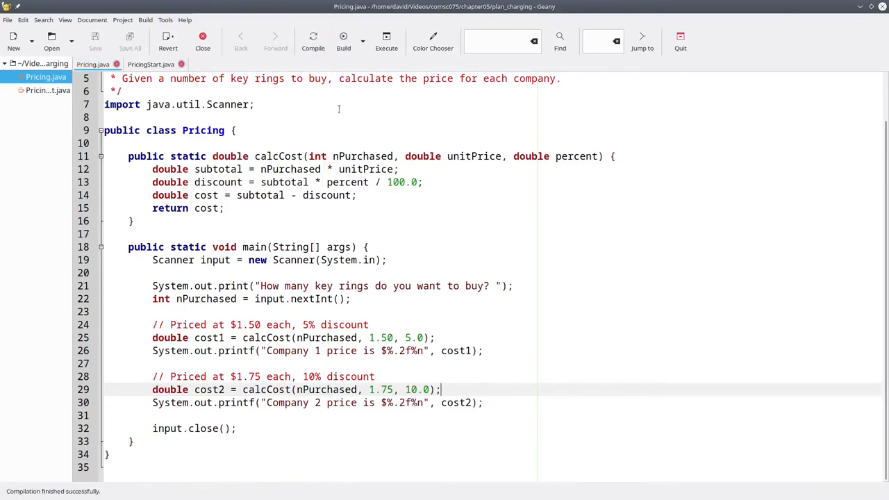
Step: Run the program with 10 key rings, confirm $14.25 and $15.75, then close the output window
left_click(386, 40)
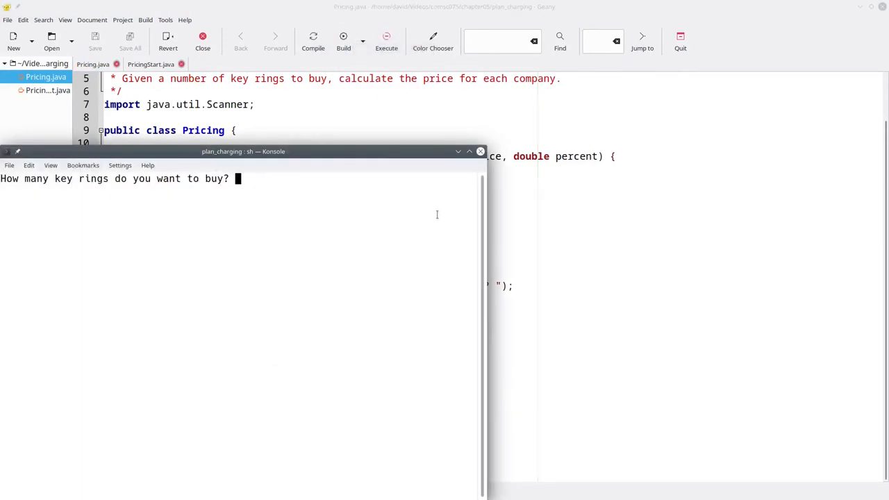
type("10")
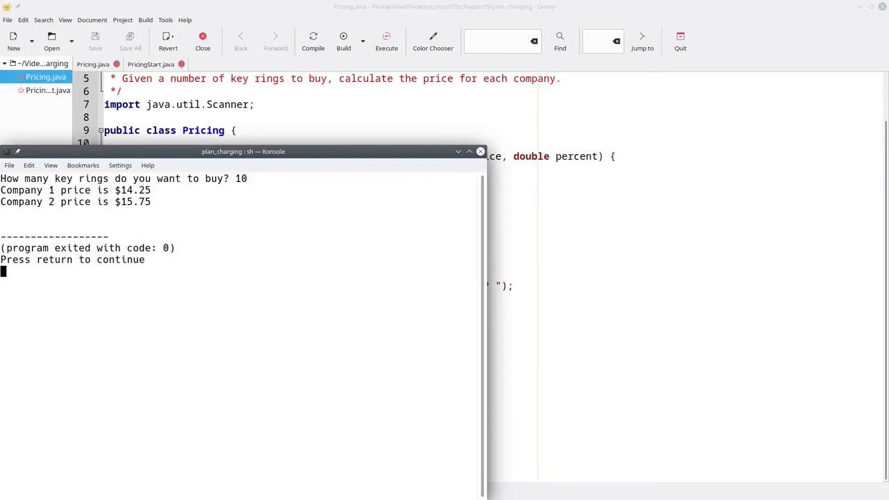
left_click(481, 152)
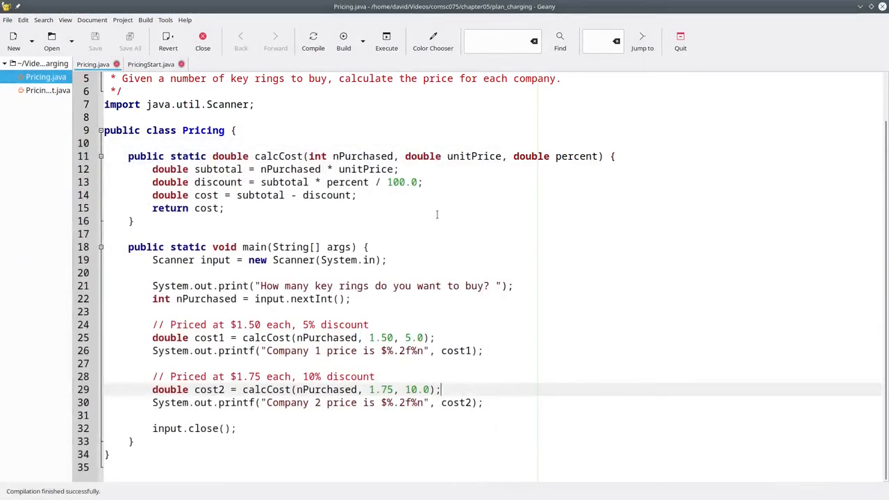